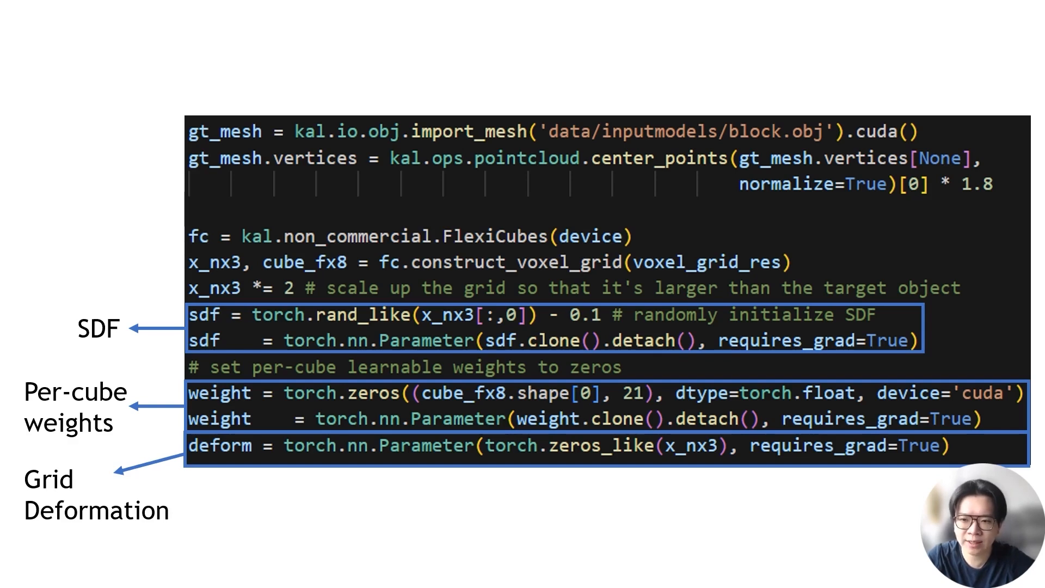
Step: Orbit the split viewer comparing the noisy initial mesh against the target block mesh
scroll("down", 3)
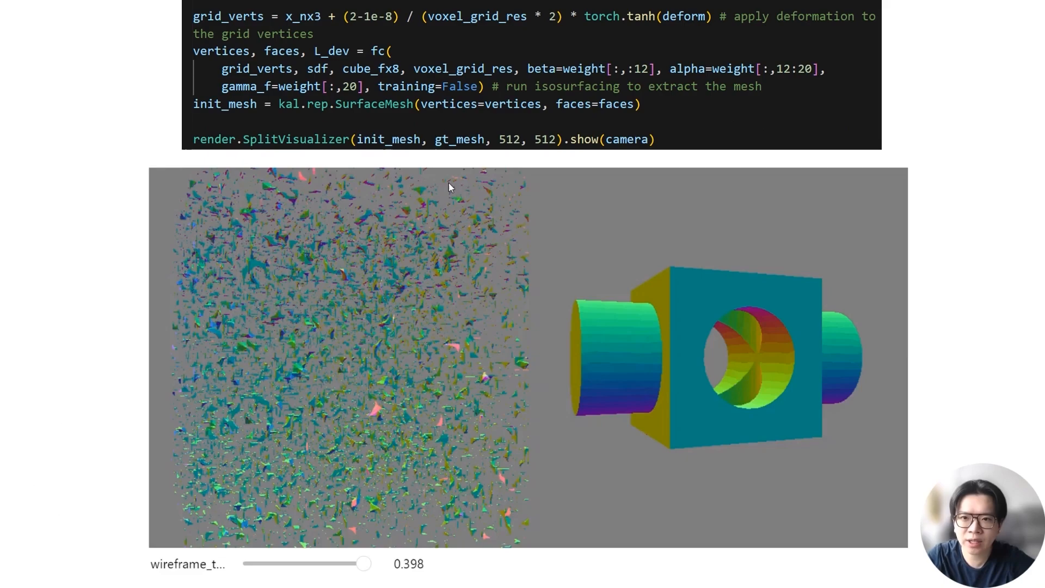
left_click_drag(449, 187, 439, 388)
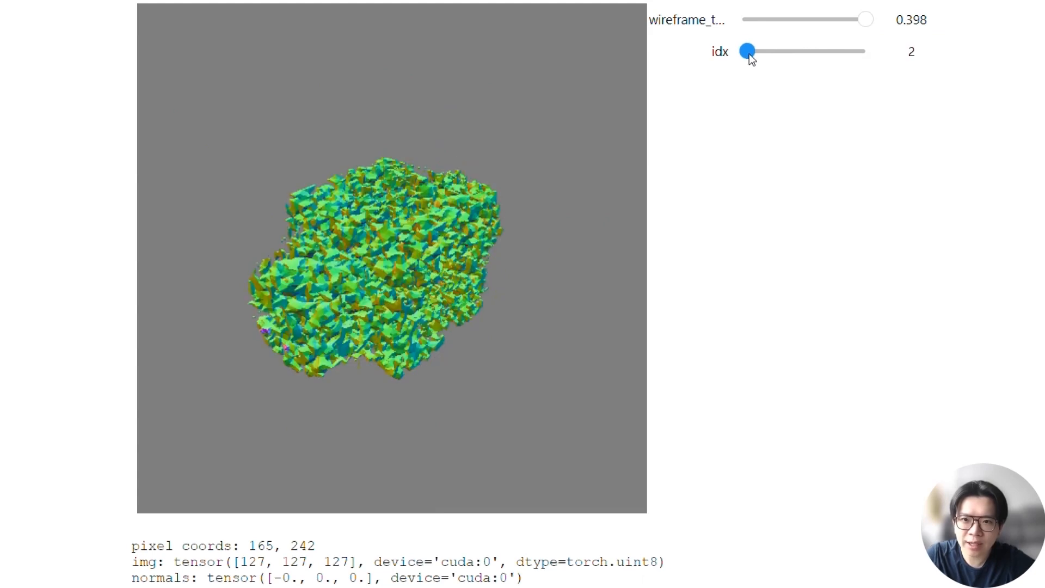
Step: Advance the idx slider through iteration 18 to the final iteration 50's clean block
left_click_drag(748, 51, 760, 51)
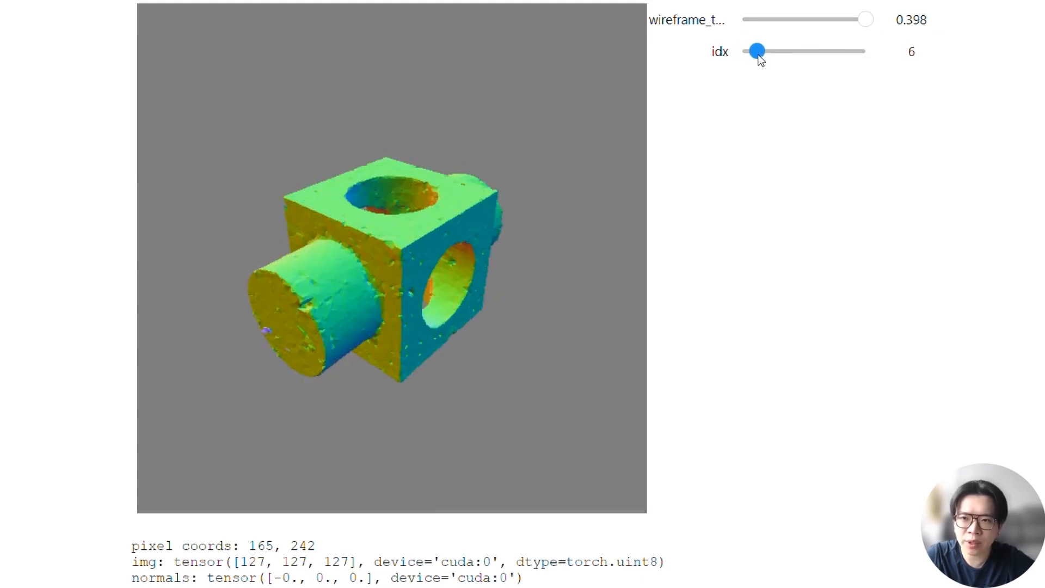
left_click_drag(757, 51, 786, 51)
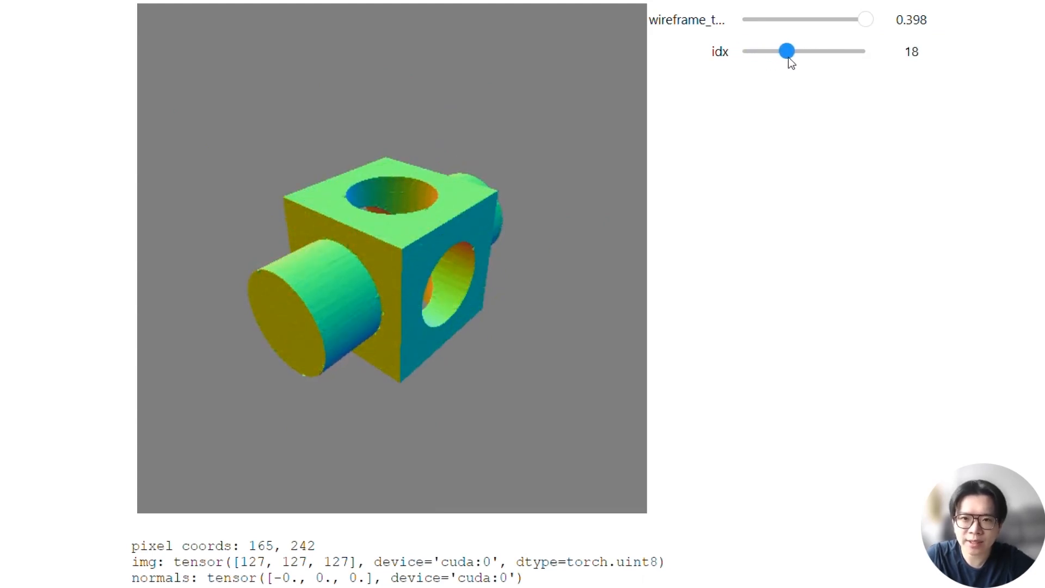
left_click_drag(789, 51, 865, 51)
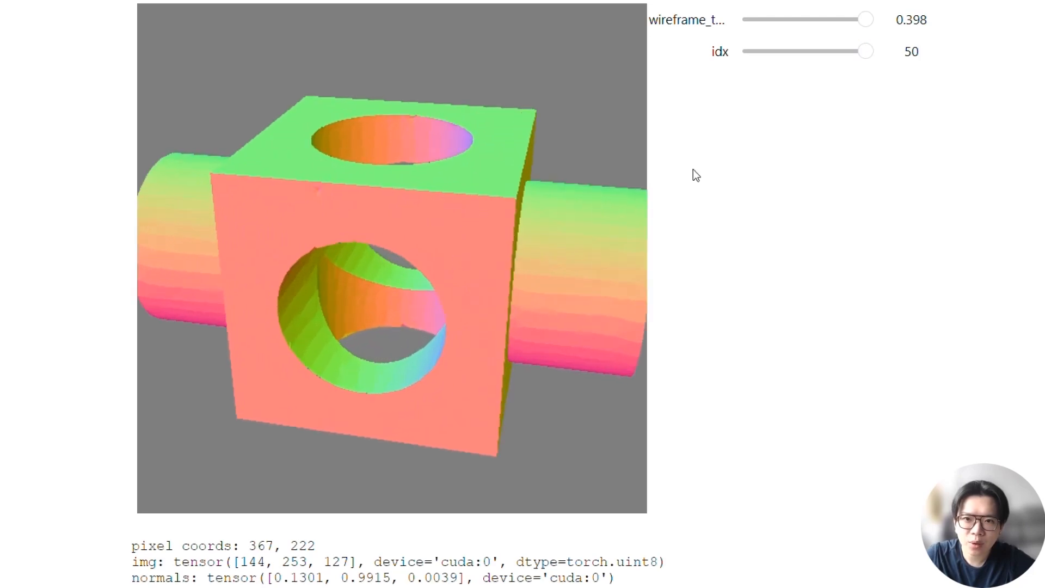
Step: Lower wireframe_thickness to 0.200 so the mesh wireframe overlays the block
left_click_drag(867, 20, 854, 20)
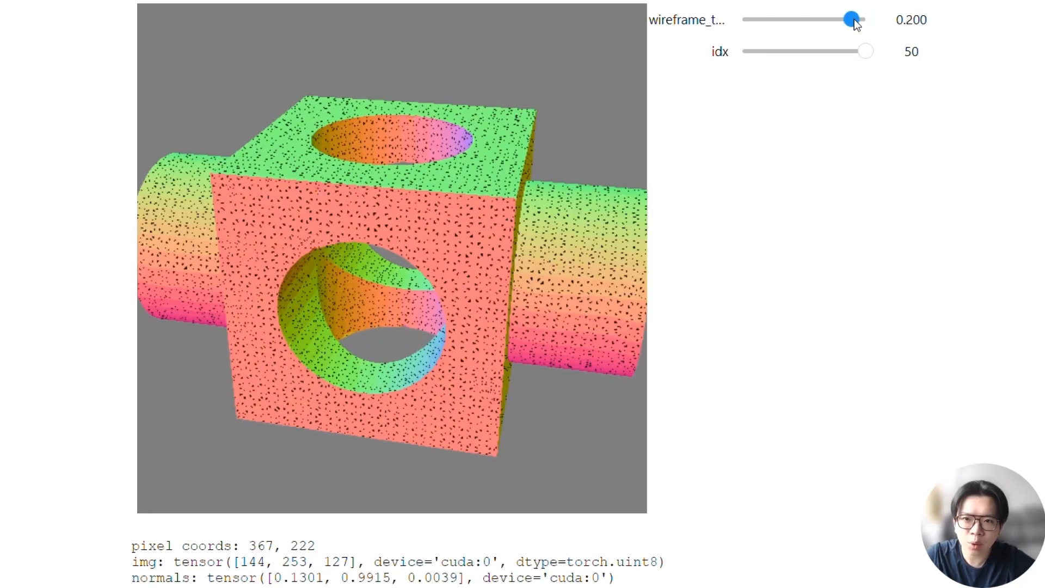
left_click_drag(854, 20, 838, 19)
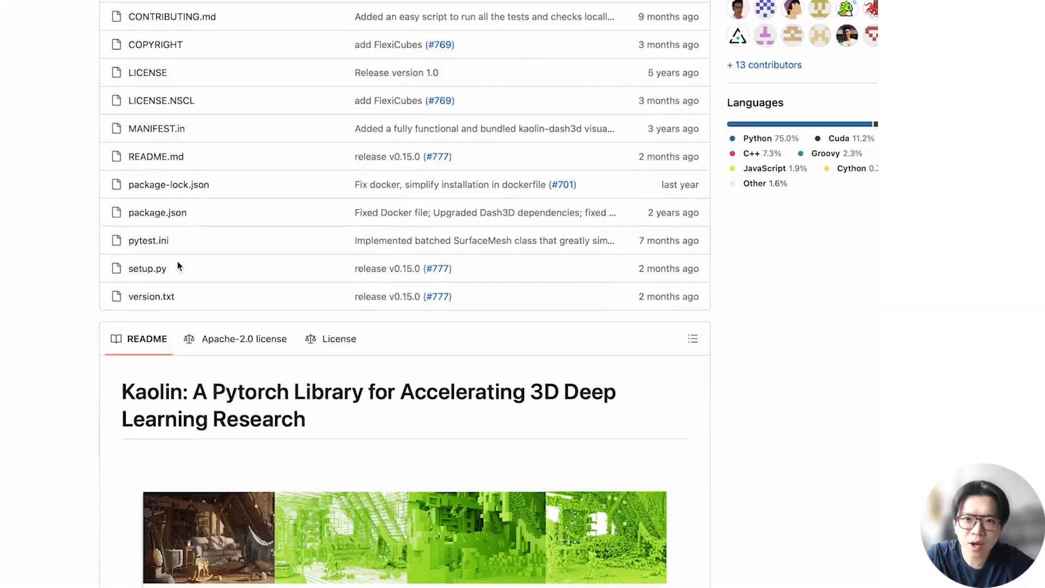
Step: Navigate into the examples folder and preview optimization.ipynb, Gradient-Based Mesh Optimization
scroll("down", 3)
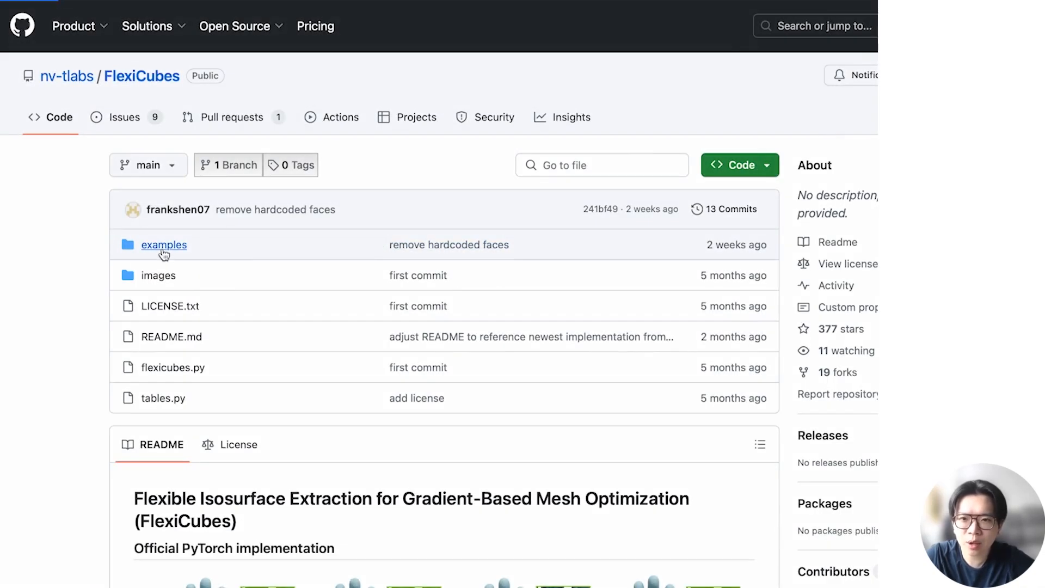
left_click(164, 245)
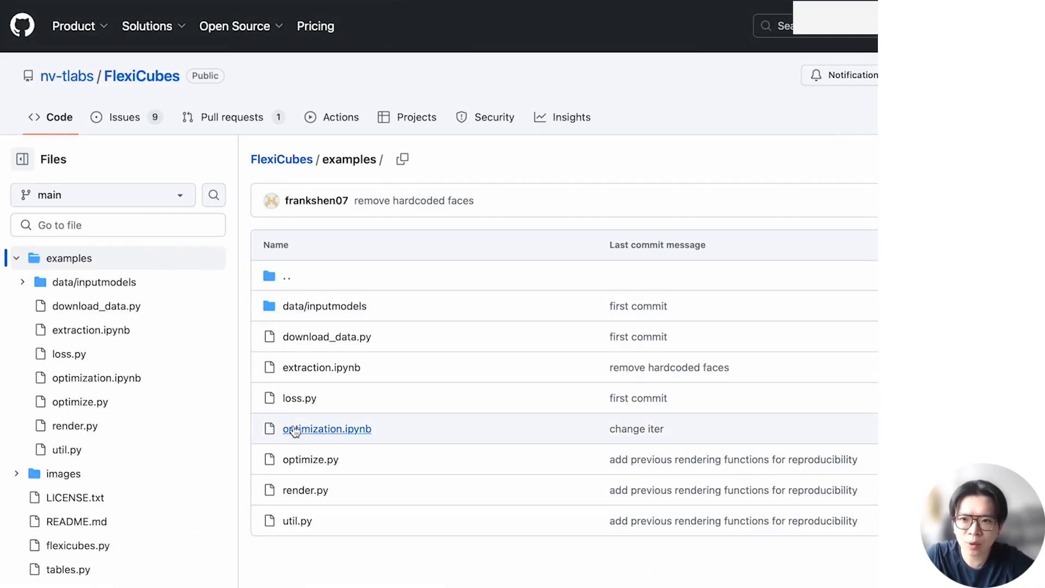
left_click(327, 429)
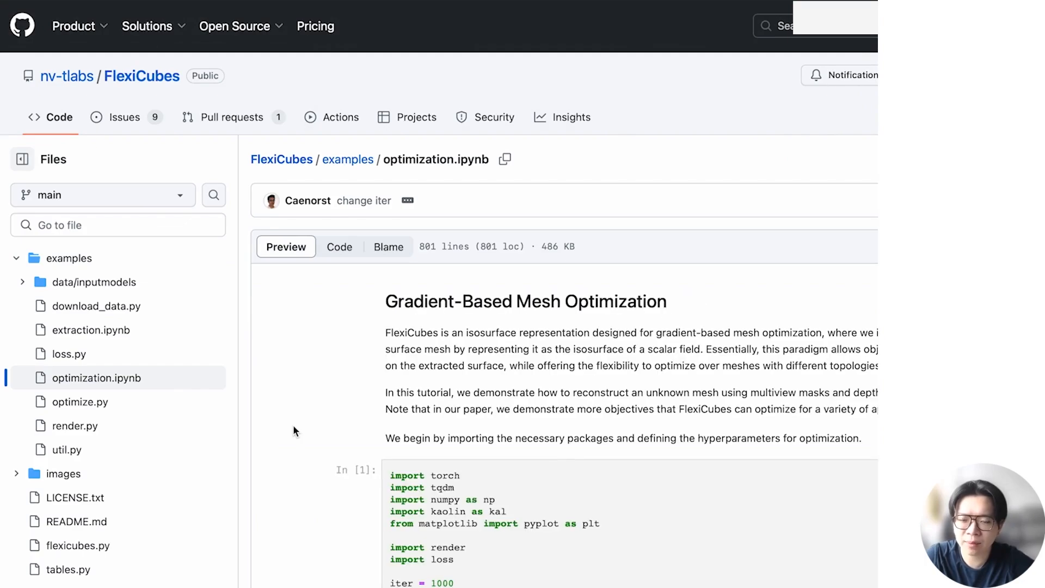